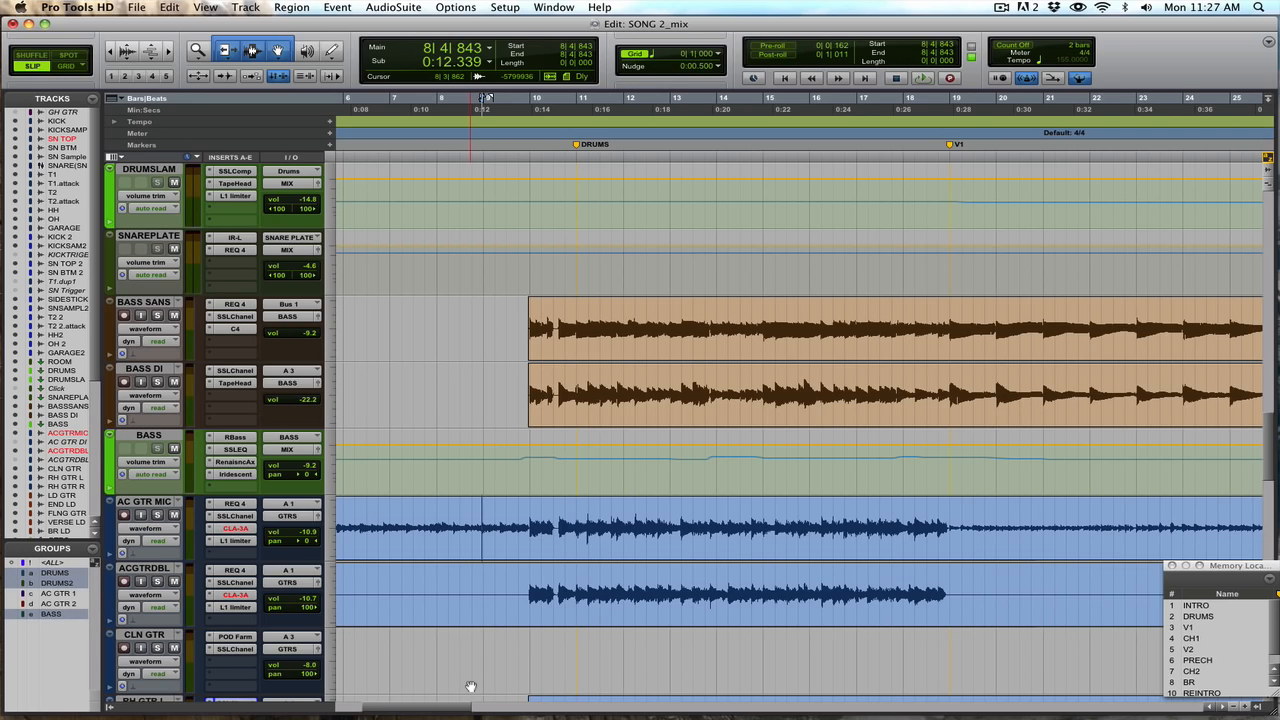
Step: Scroll the Edit window down until the AC GTR MIC, ACGTRDIL and RH GTR tracks are visible
{"action": "scroll", "scroll_direction": "down", "scroll_amount": 3}
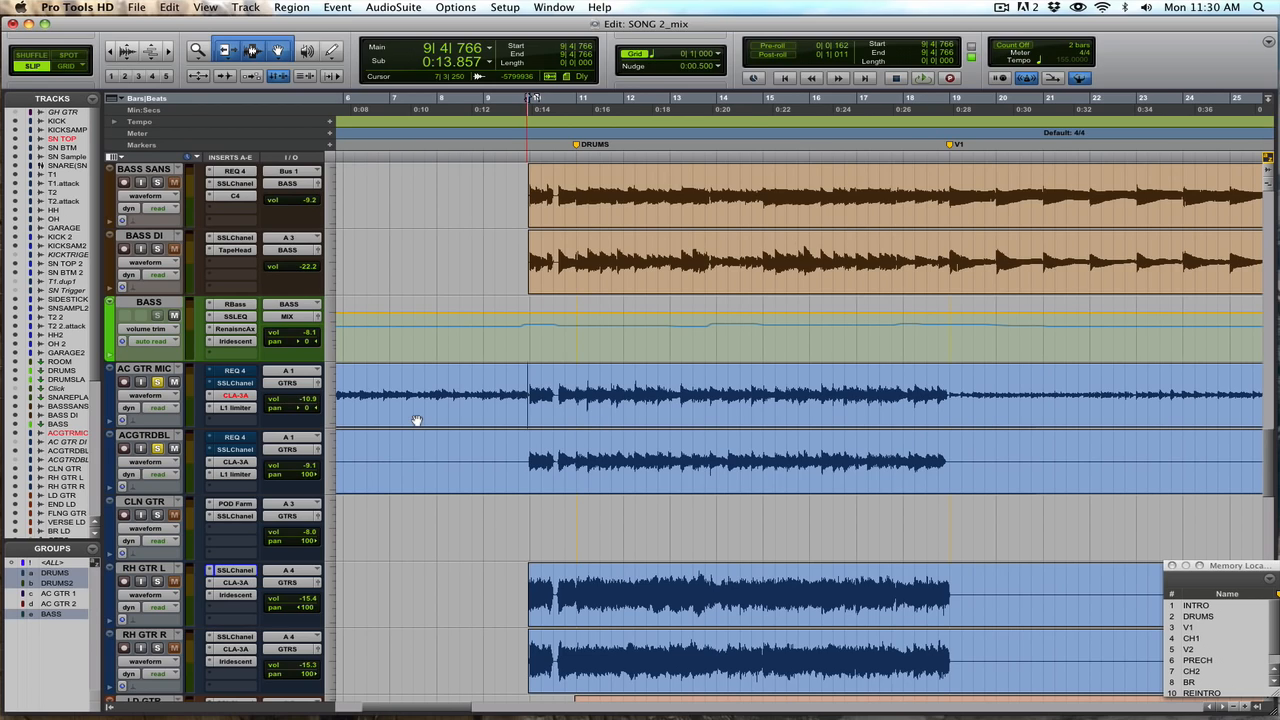
{"action": "left_click", "coordinate": [234, 370]}
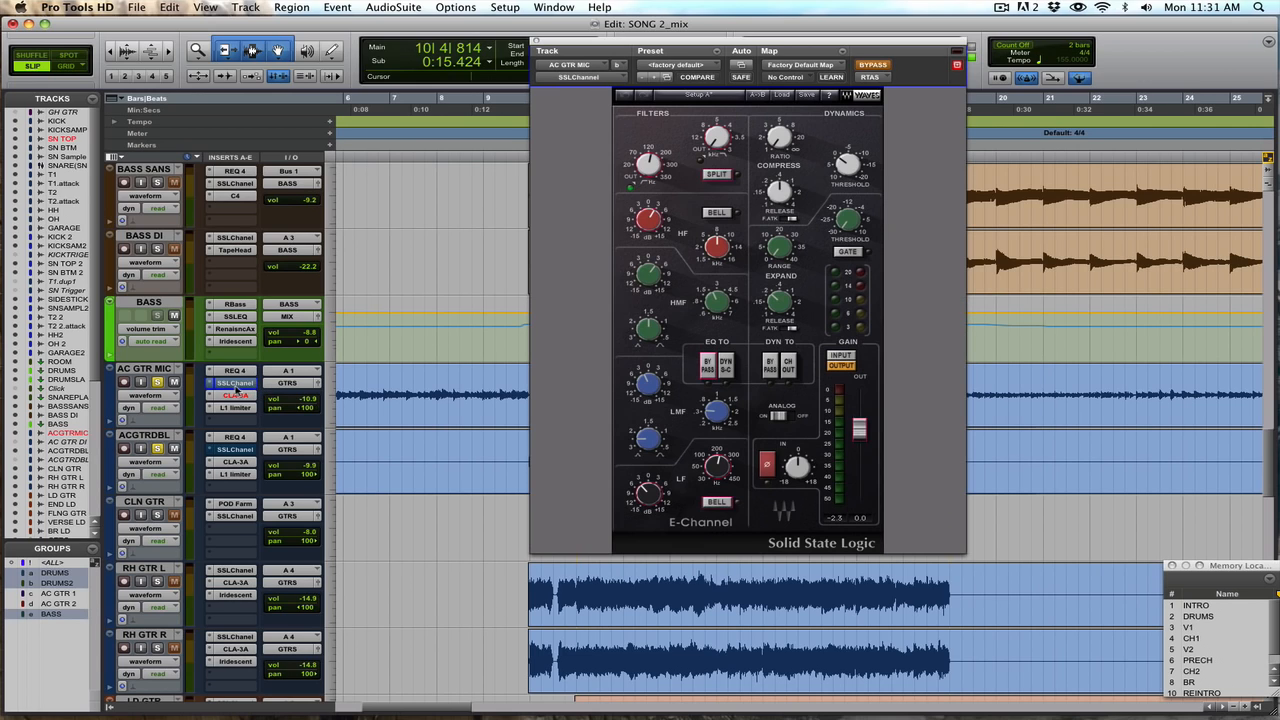
{"action": "mouse_move", "coordinate": [590, 230]}
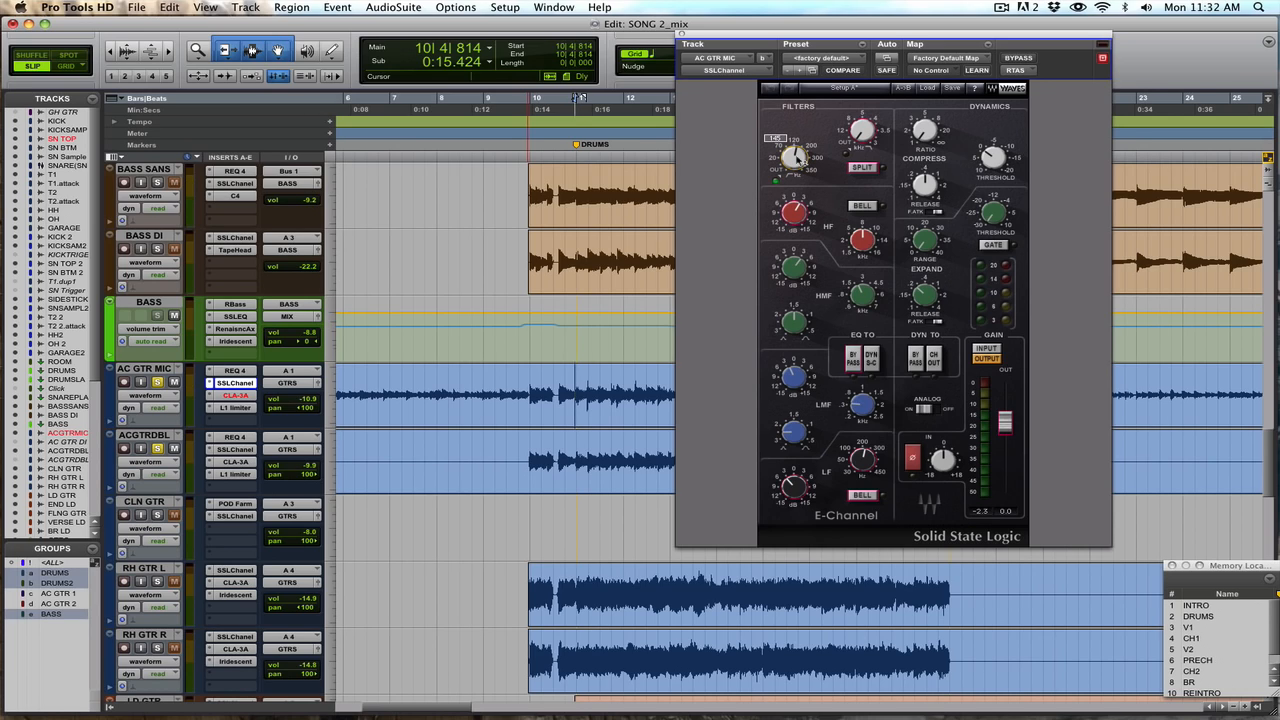
{"action": "mouse_move", "coordinate": [718, 176]}
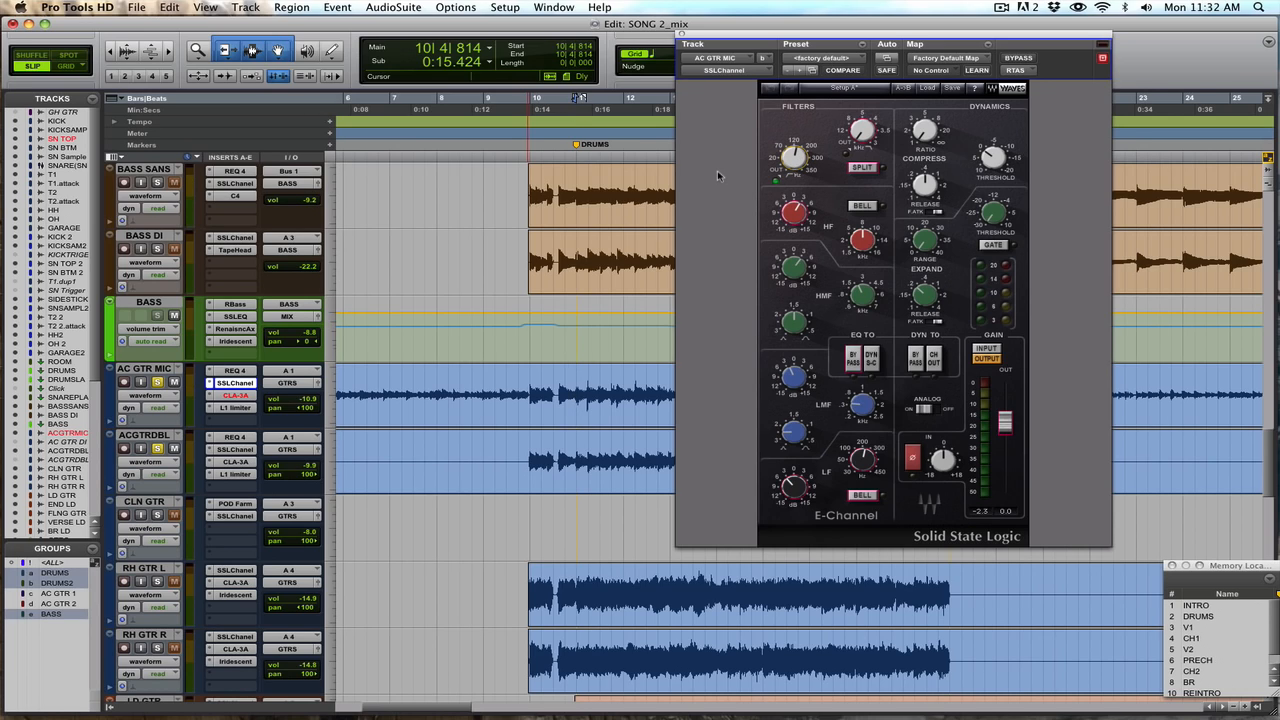